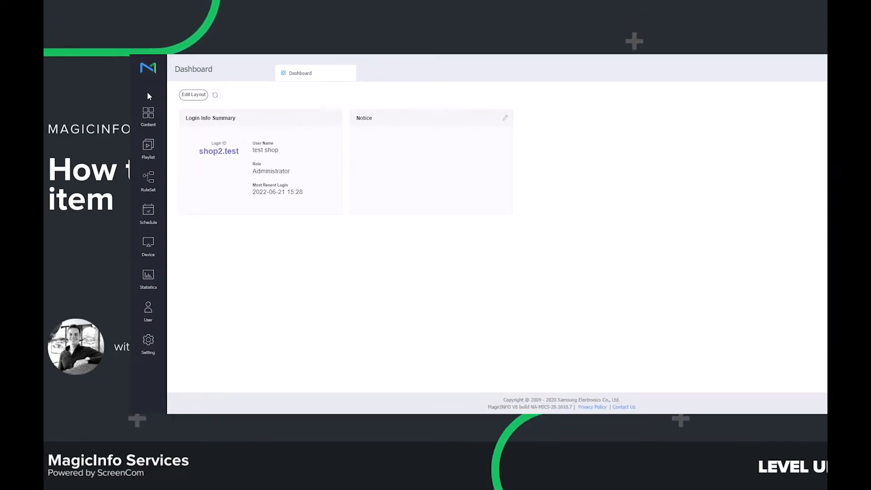
Open the Content library and start a new FTP content item.
{"action": "left_click", "coordinate": [148, 113]}
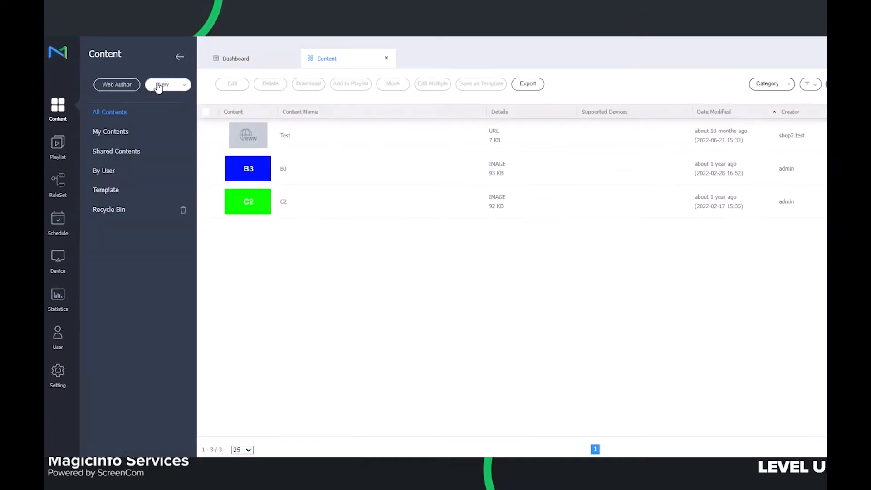
{"action": "left_click", "coordinate": [164, 85]}
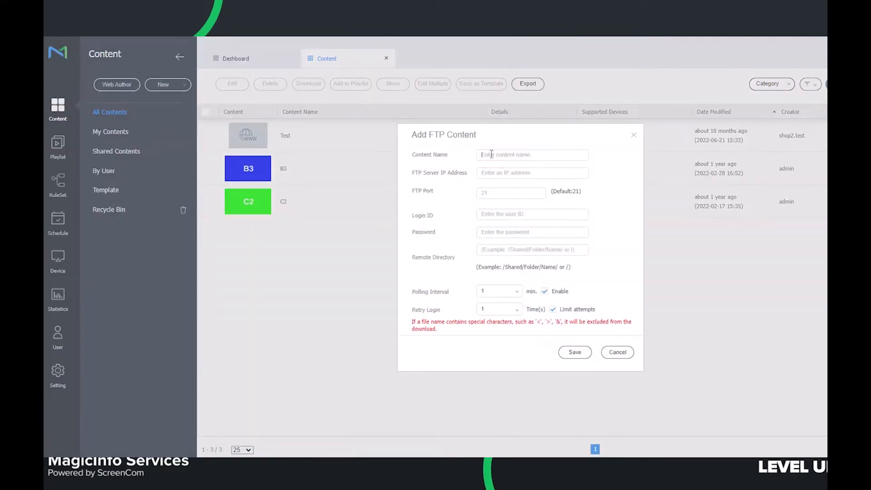
Enter name FTPTest, remote directory /simplecms/FTPTest and login details, then save the FTP item.
{"action": "type", "text": "FTPTest"}
{"action": "left_click", "coordinate": [533, 172]}
{"action": "type", "text": "ftp.magicinfoserver.com"}
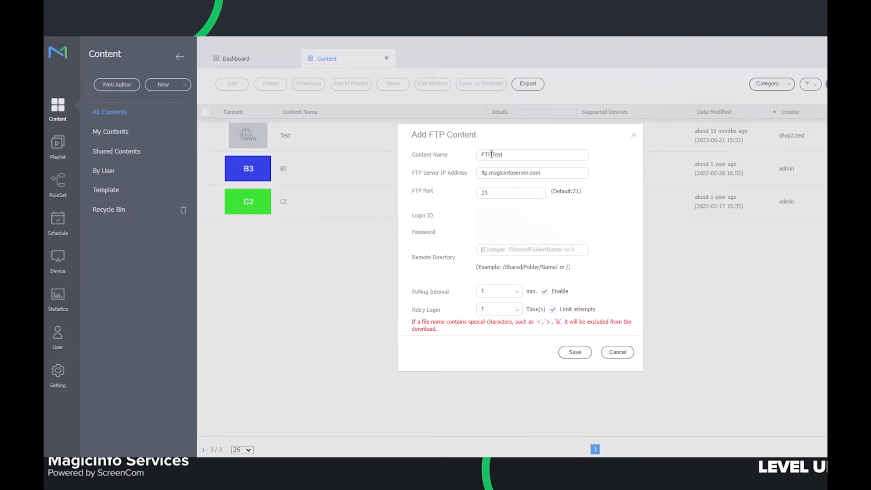
{"action": "type", "text": "/simplecms/"}
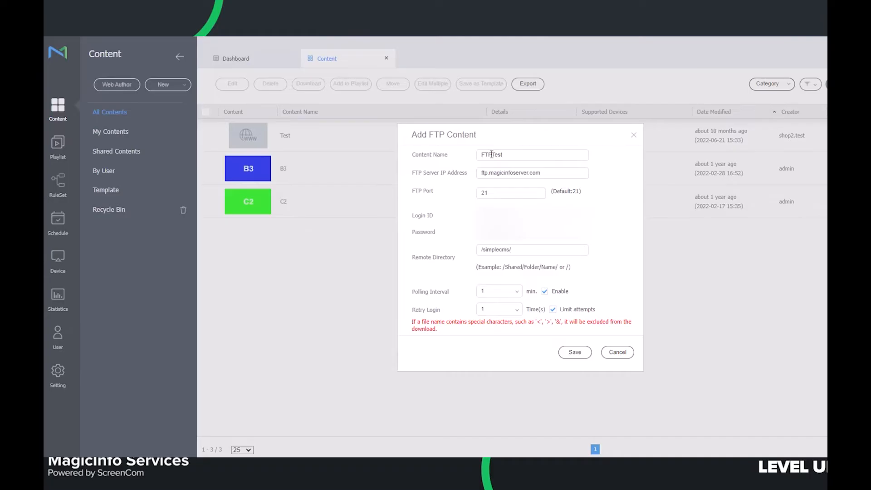
{"action": "type", "text": "FTP1"}
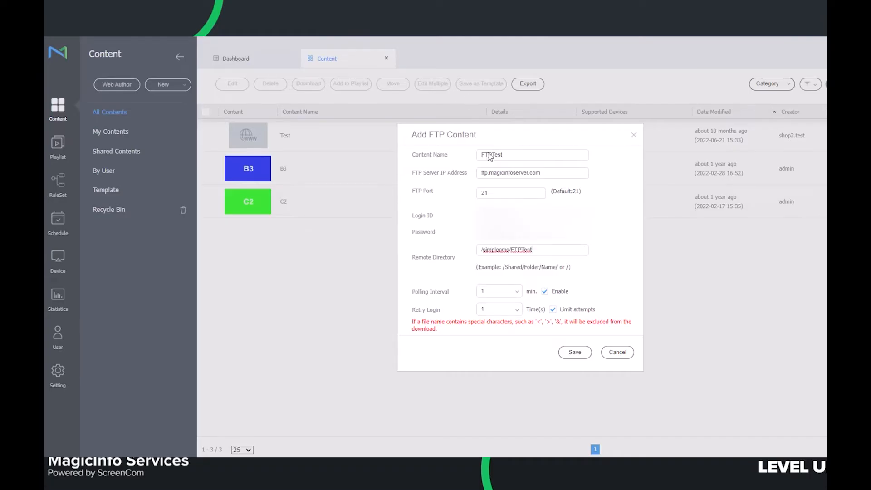
{"action": "mouse_move", "coordinate": [498, 304]}
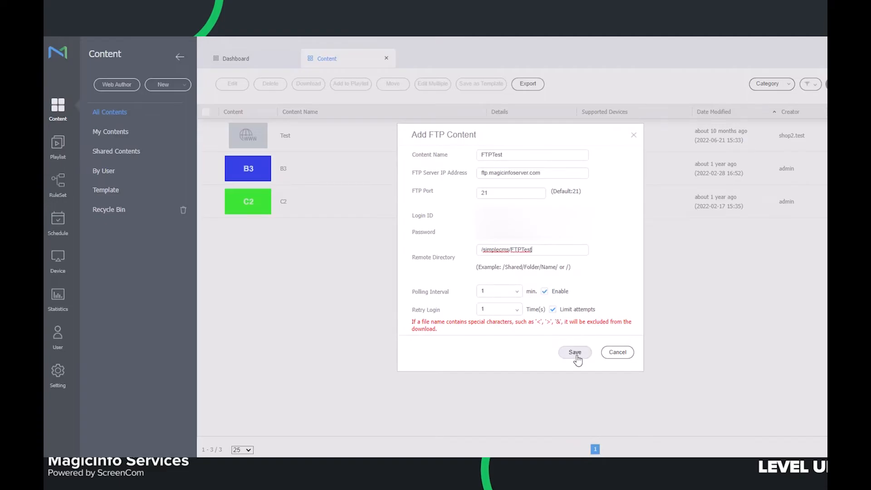
{"action": "left_click", "coordinate": [575, 352]}
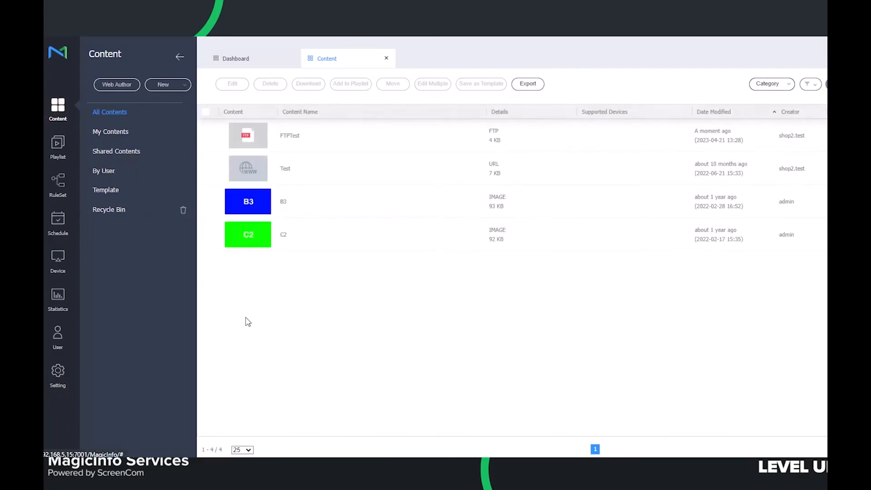
Open the FTPTest content details and view its polling history of downloaded files.
{"action": "left_click", "coordinate": [205, 136]}
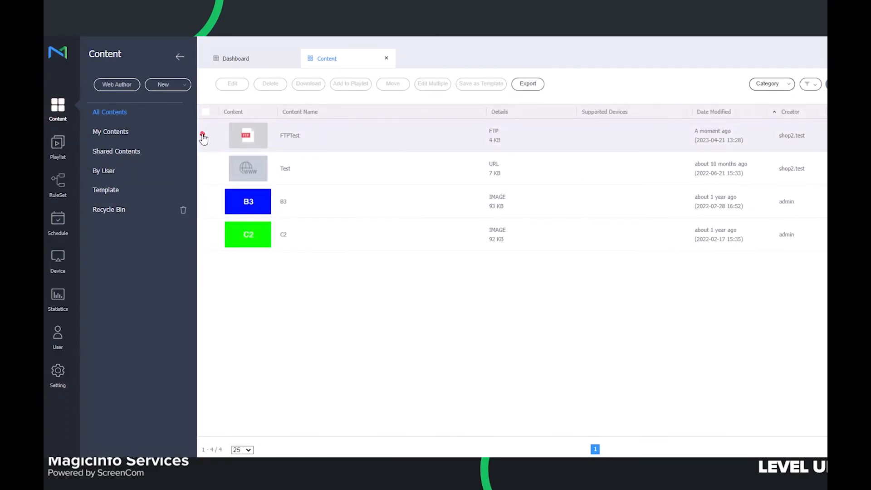
{"action": "left_click", "coordinate": [204, 135]}
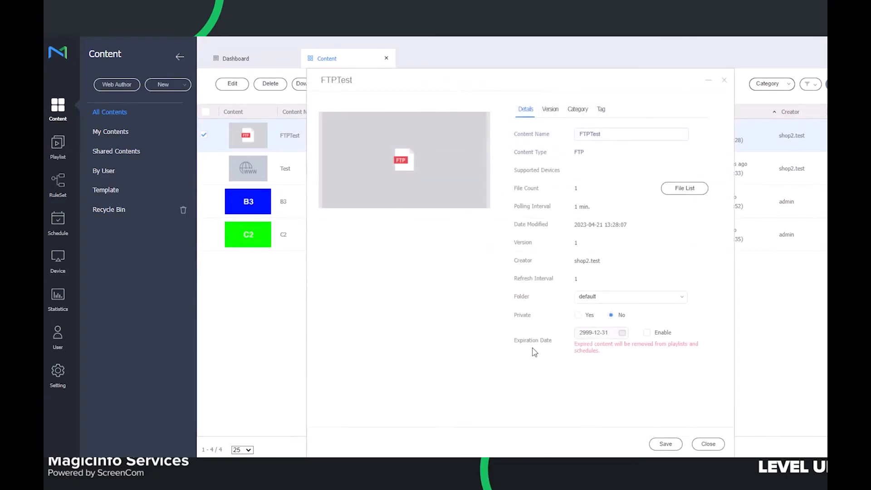
{"action": "double_click", "coordinate": [526, 188]}
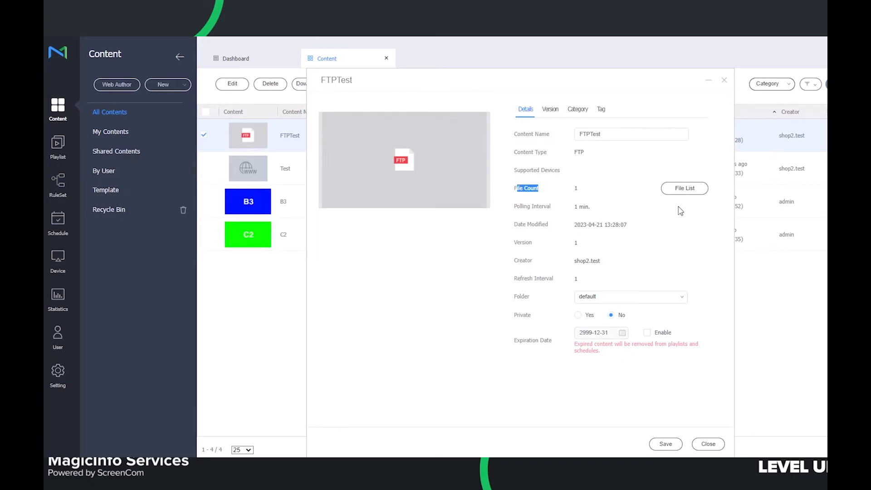
{"action": "left_click", "coordinate": [684, 189]}
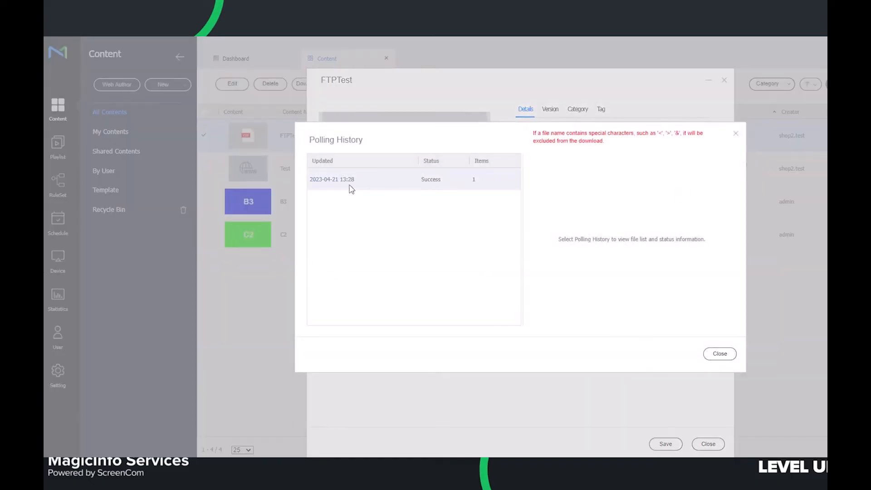
{"action": "left_click", "coordinate": [350, 179]}
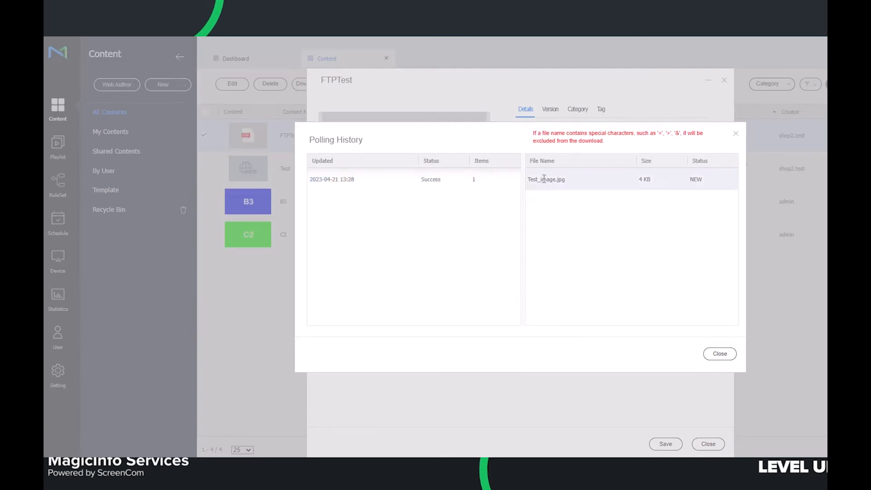
{"action": "left_click", "coordinate": [528, 178]}
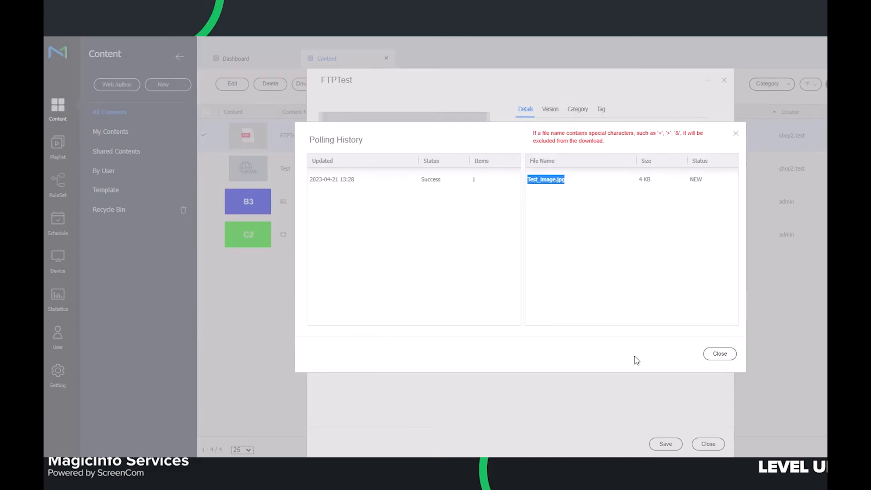
{"action": "left_click", "coordinate": [720, 353]}
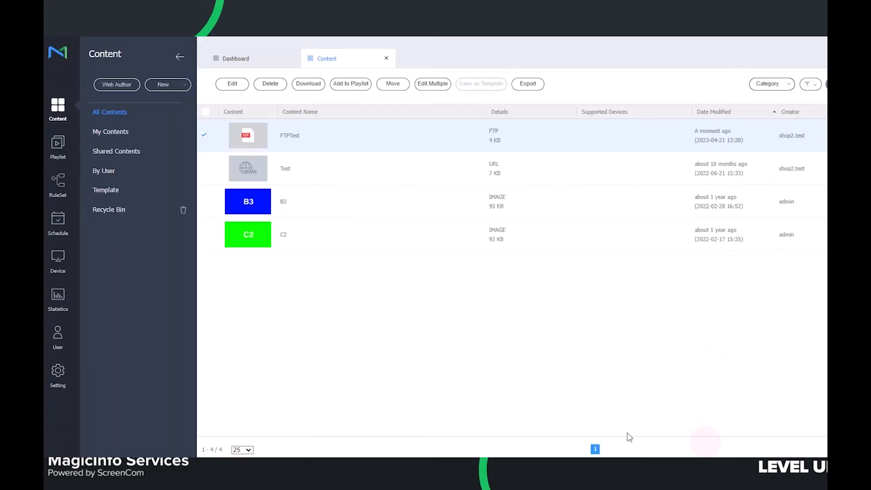
{"action": "mouse_move", "coordinate": [430, 455]}
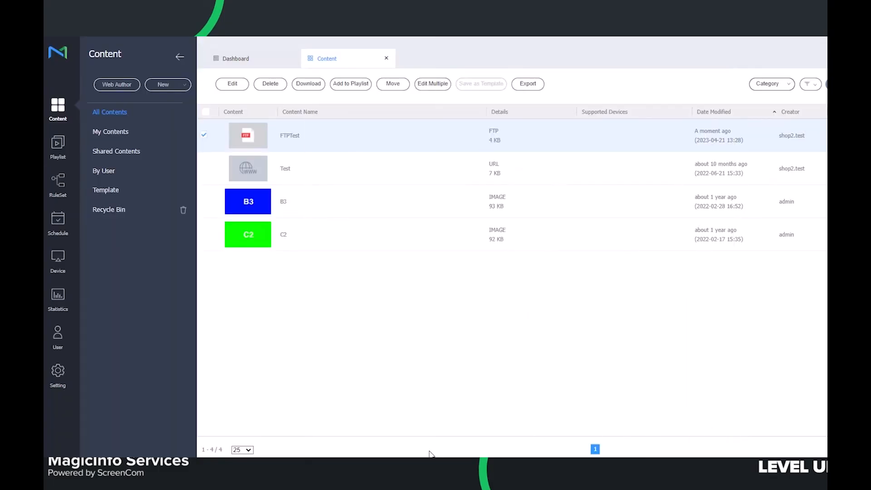